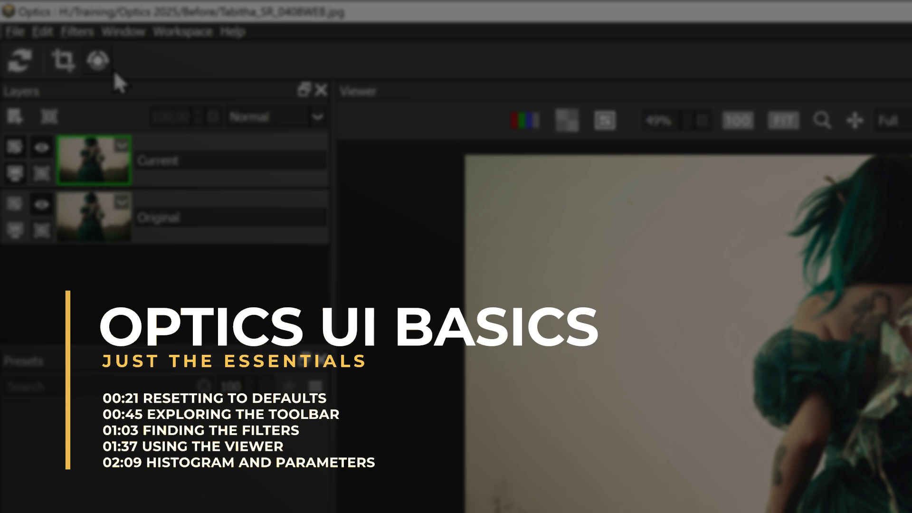
mouse_move(170, 74)
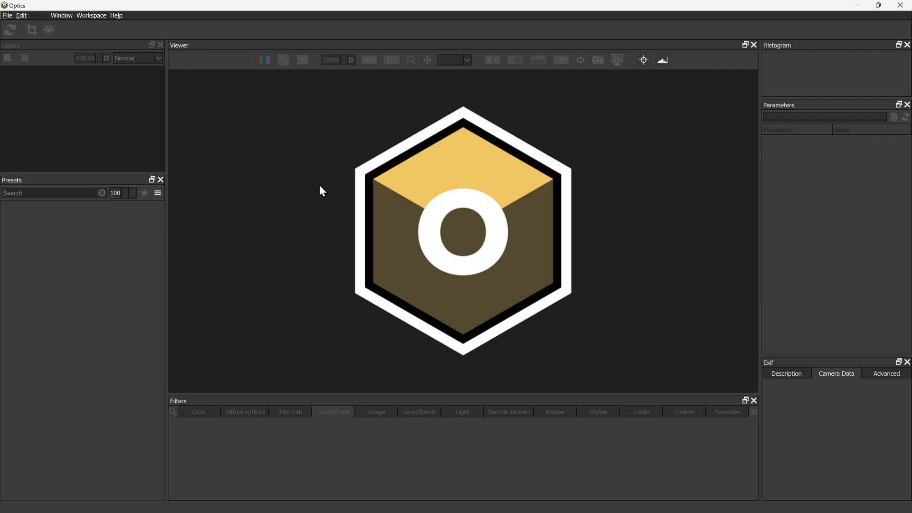
mouse_move(254, 177)
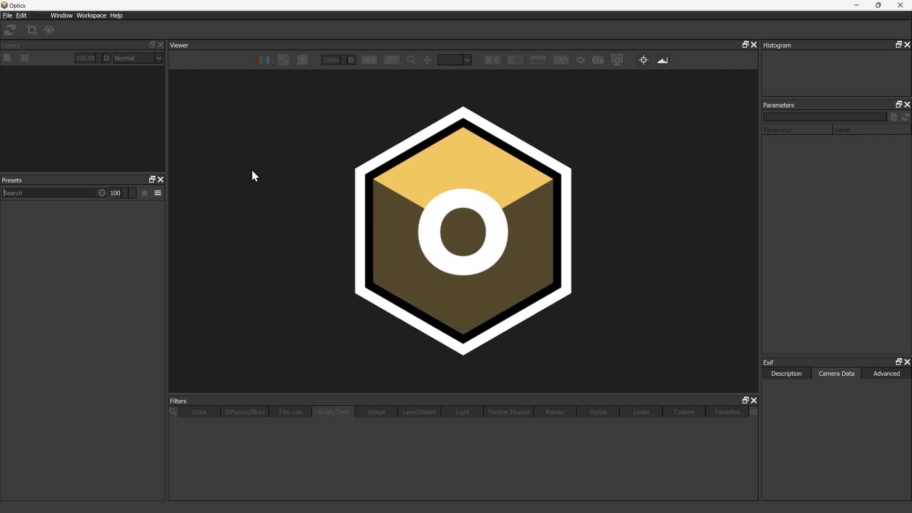
- Reset all workspaces to their default panel layouts via Workspace > Reset All
click(91, 15)
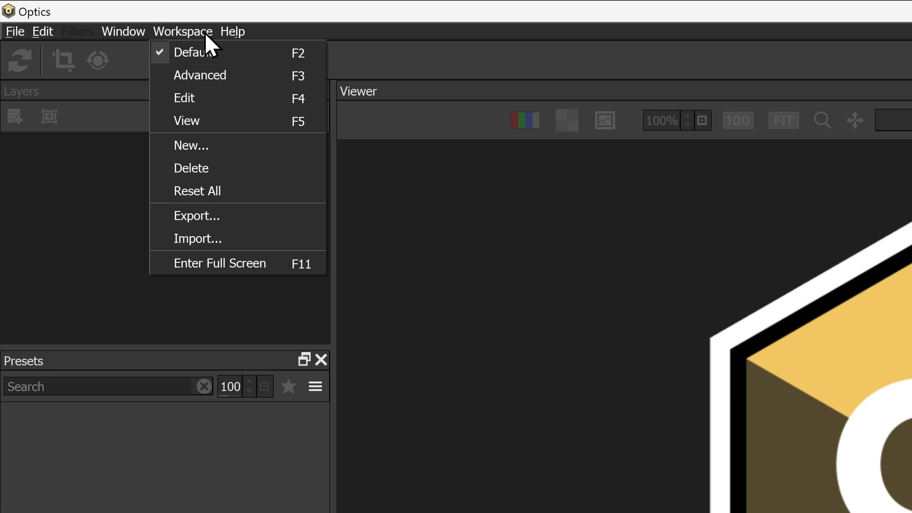
mouse_move(244, 52)
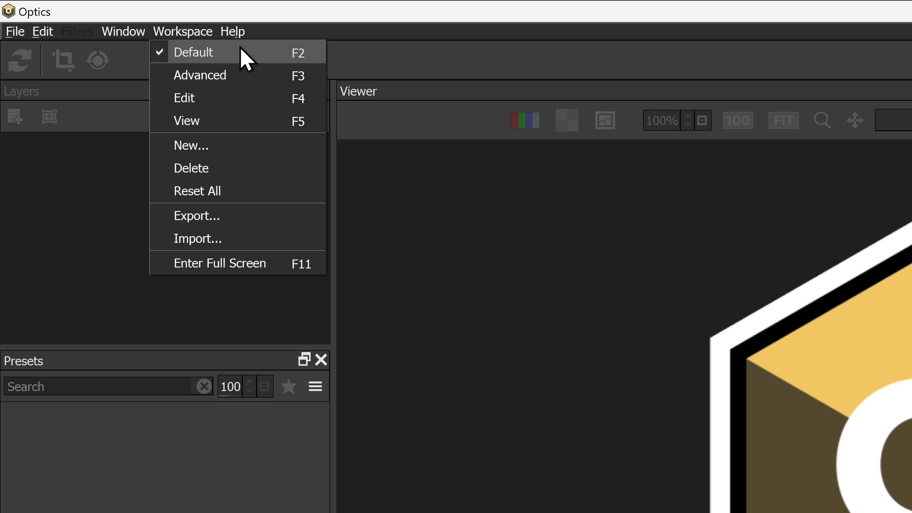
mouse_move(262, 191)
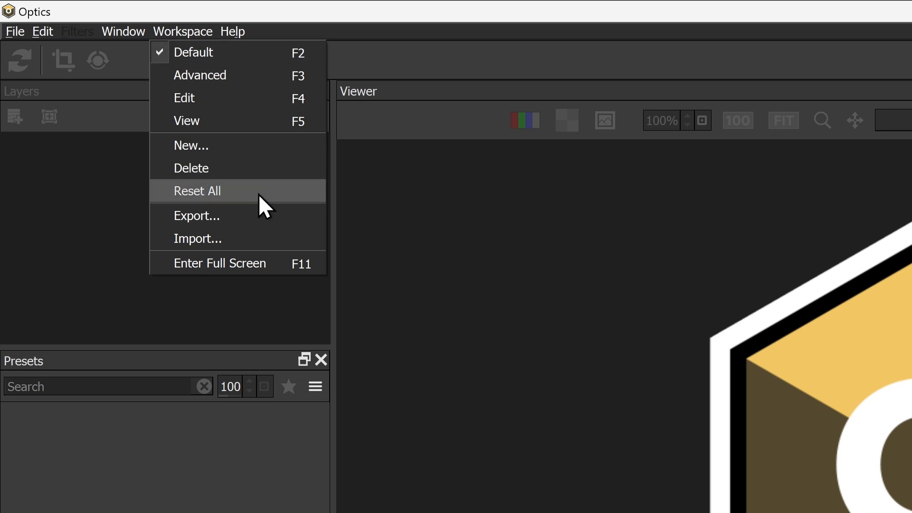
click(196, 190)
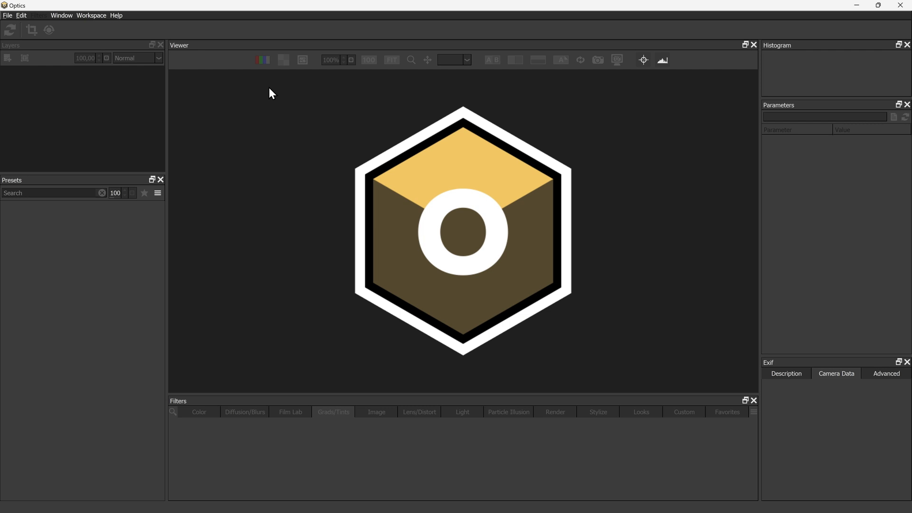
mouse_move(31, 30)
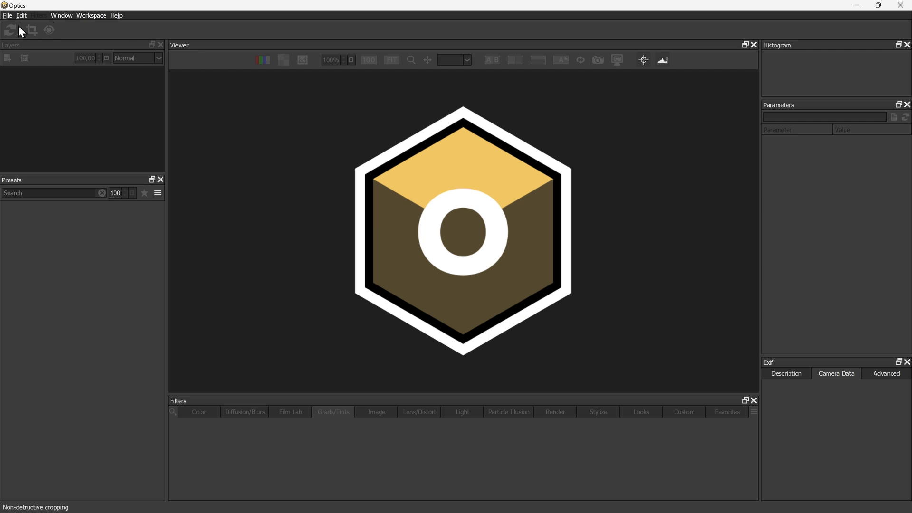
- Open the fairy photo Tabitha_SR_0408WEB.jpg from the Before training folder
click(9, 15)
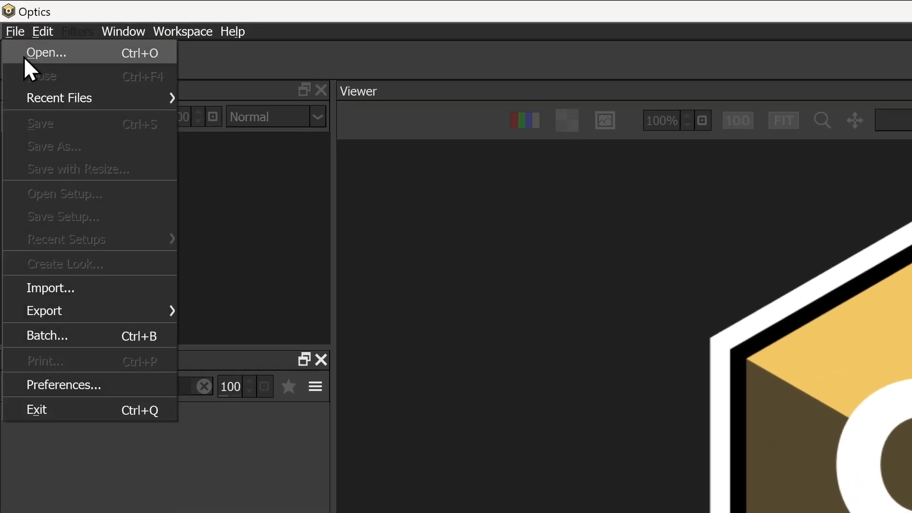
click(46, 52)
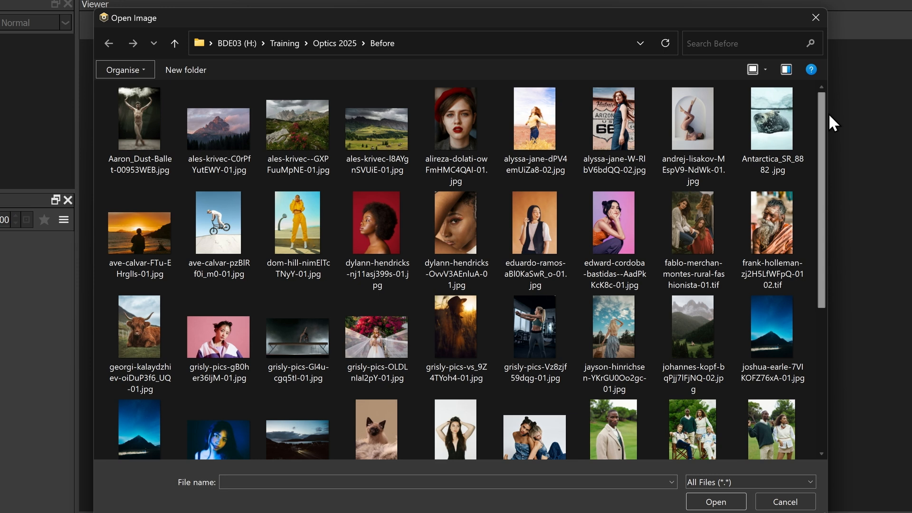
scroll(down, 3)
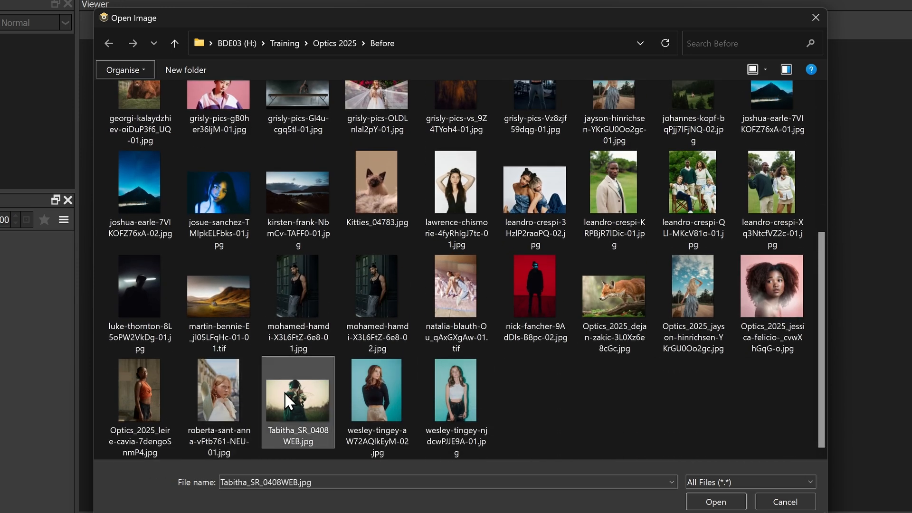
click(714, 501)
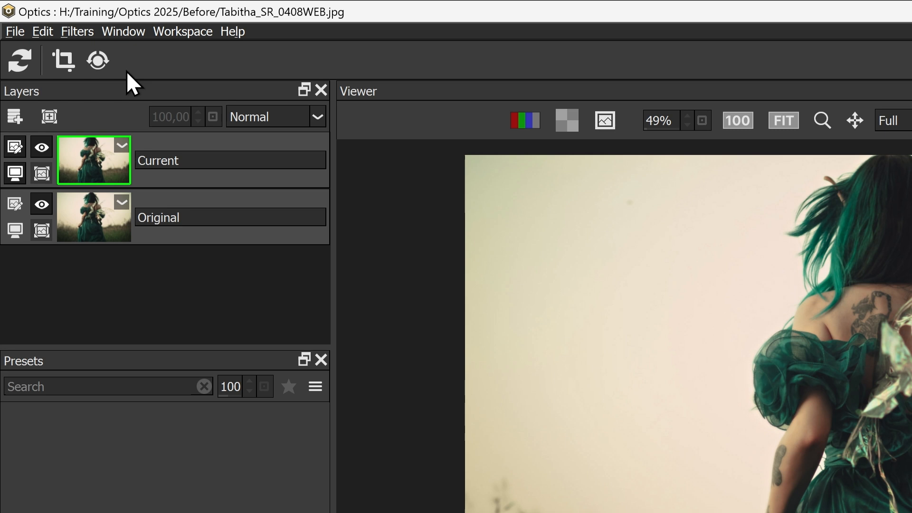
mouse_move(172, 76)
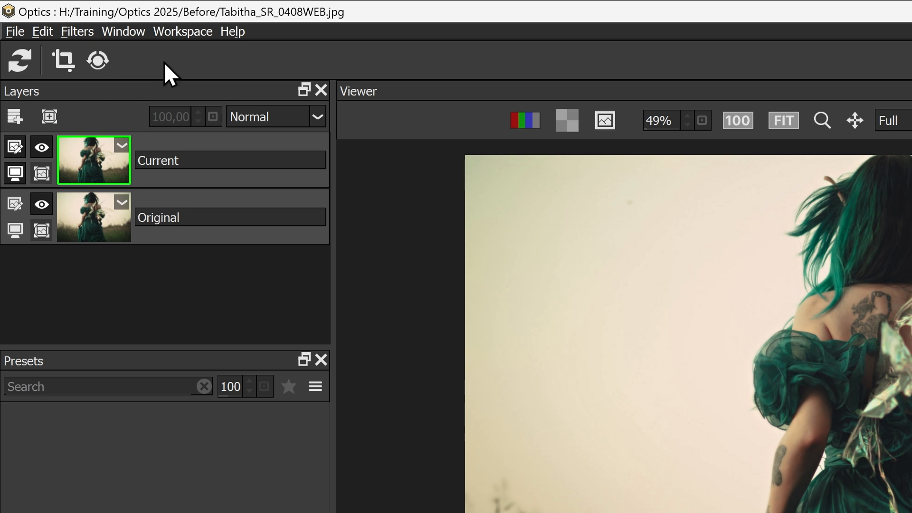
mouse_move(269, 307)
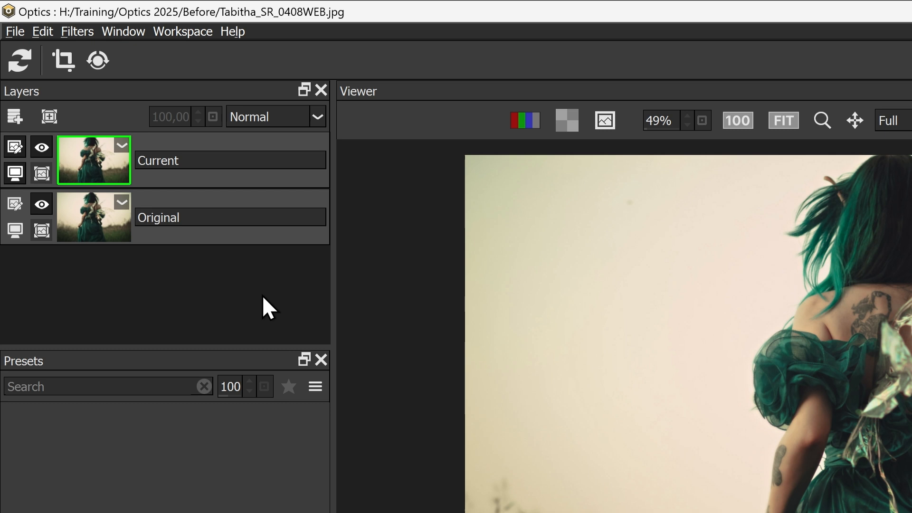
mouse_move(127, 124)
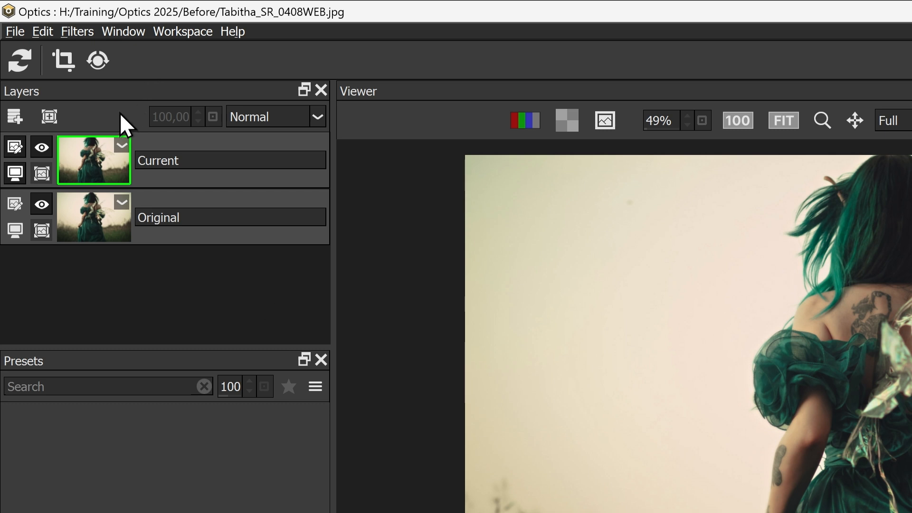
mouse_move(142, 247)
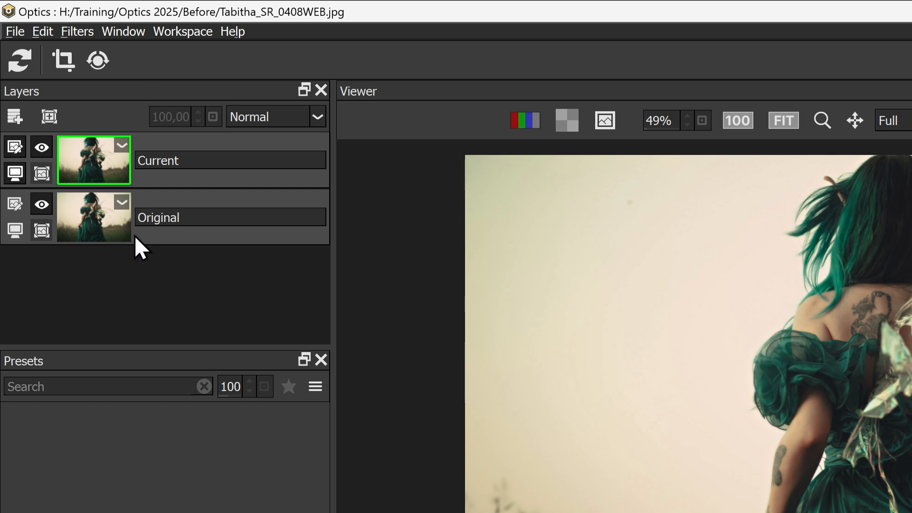
mouse_move(163, 181)
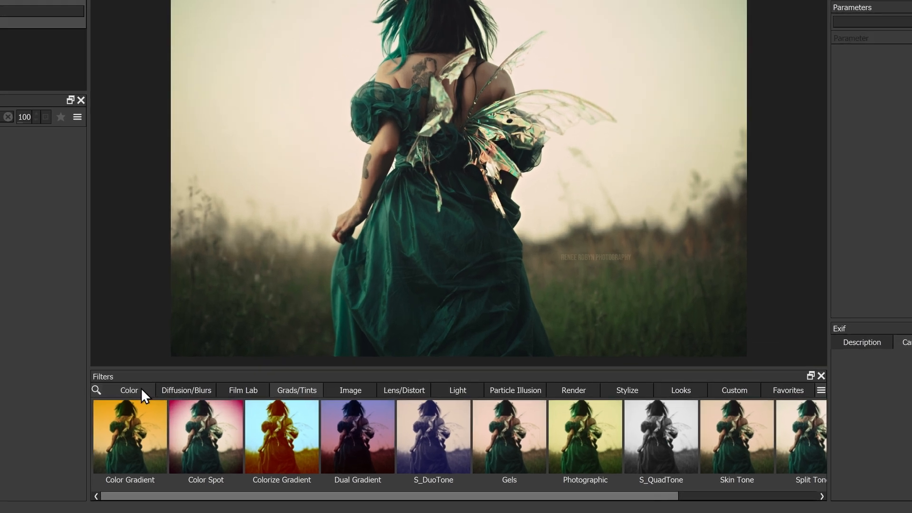
- Apply the Colorize Gradient filter from the Grads/Tints filters to the fairy photo
click(199, 369)
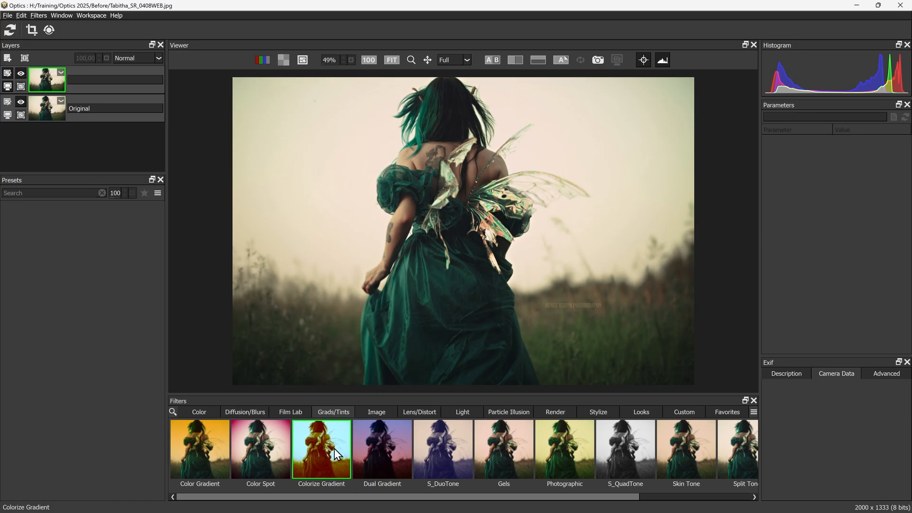
double_click(321, 448)
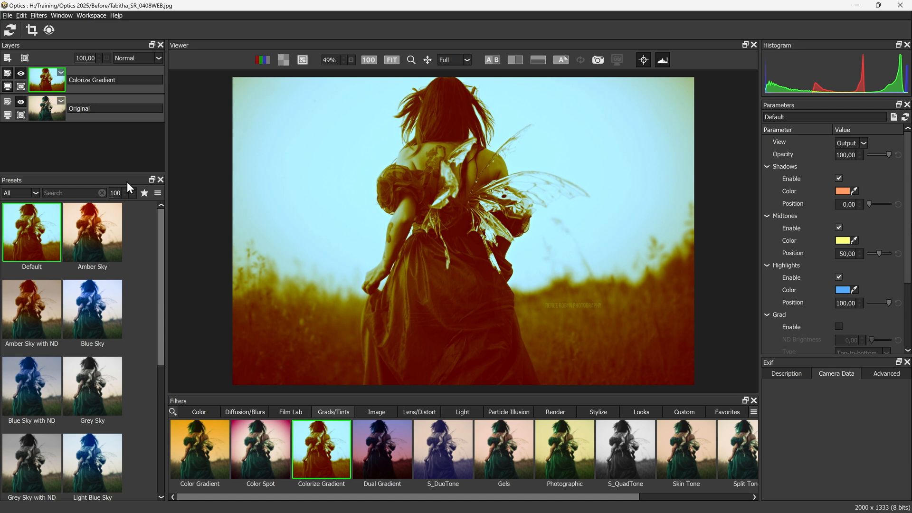
mouse_move(148, 230)
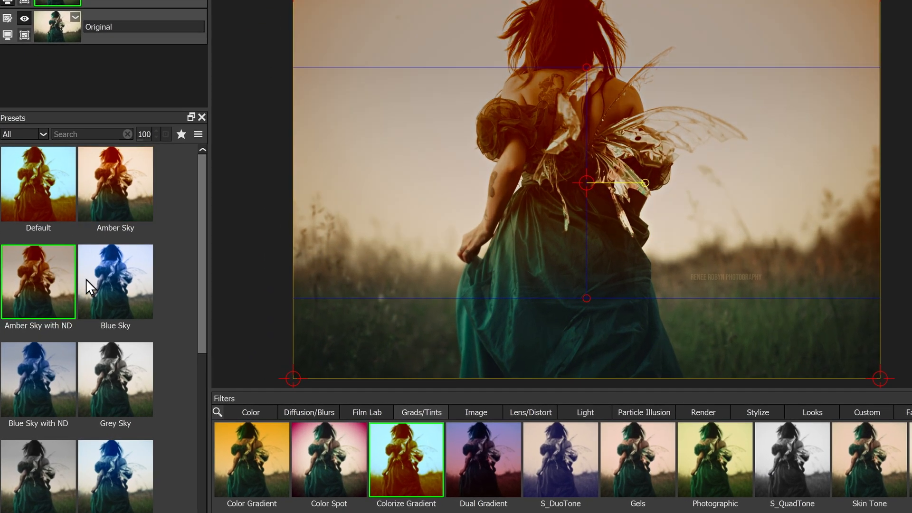
click(38, 379)
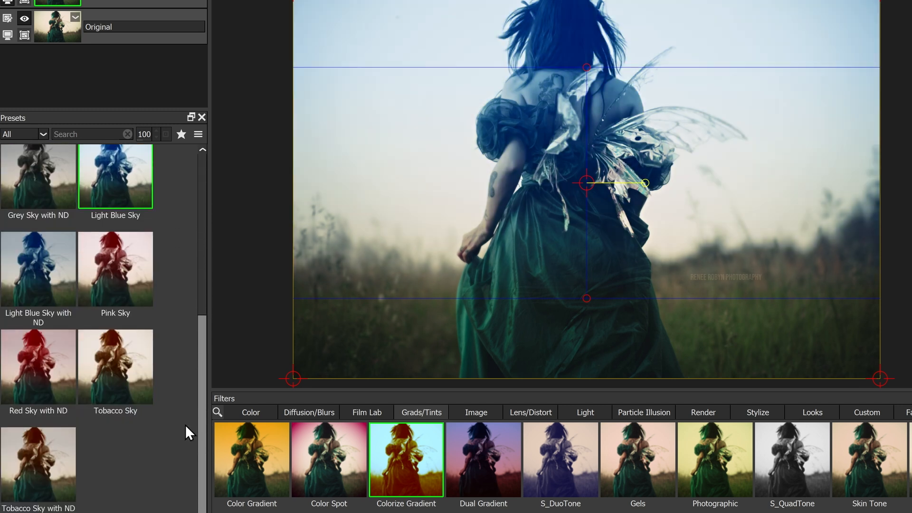
click(38, 268)
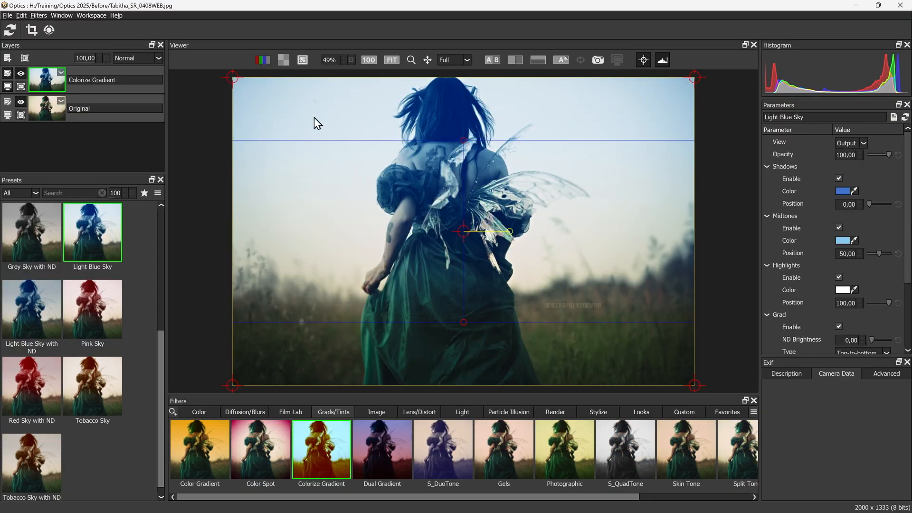
mouse_move(228, 87)
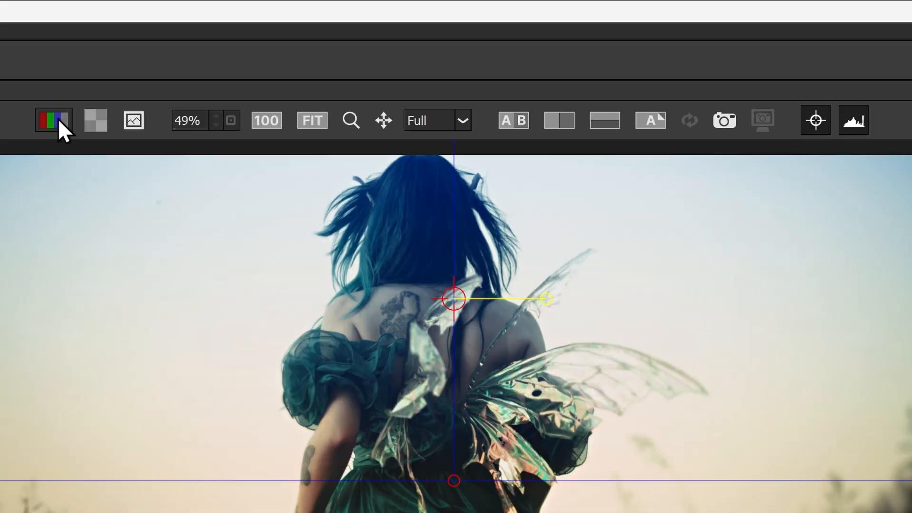
click(53, 120)
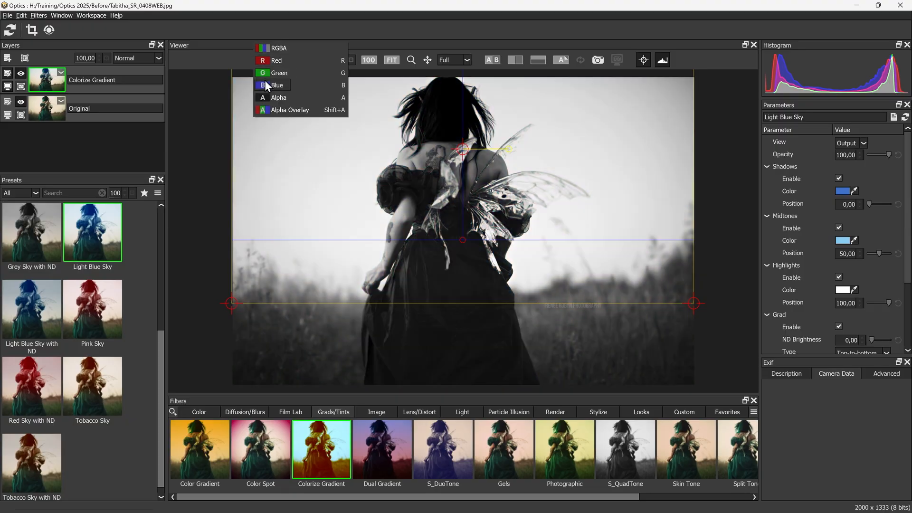
click(284, 60)
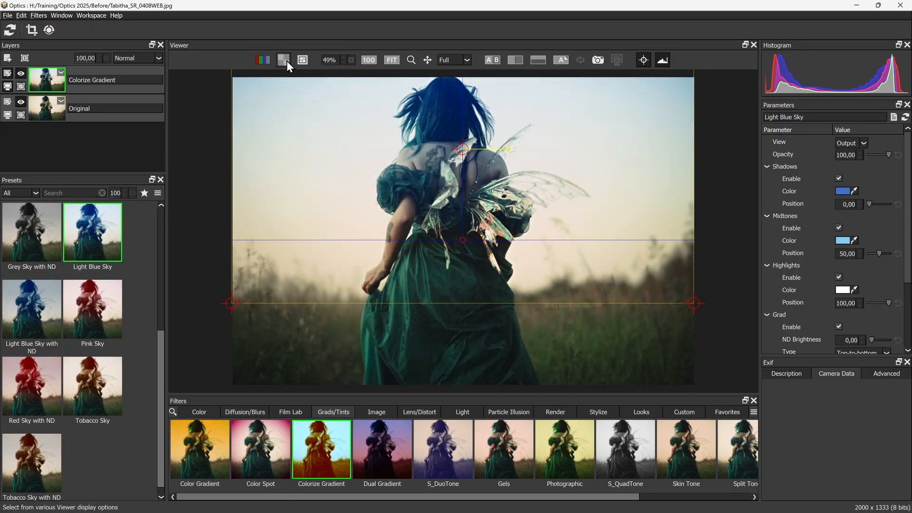
click(368, 60)
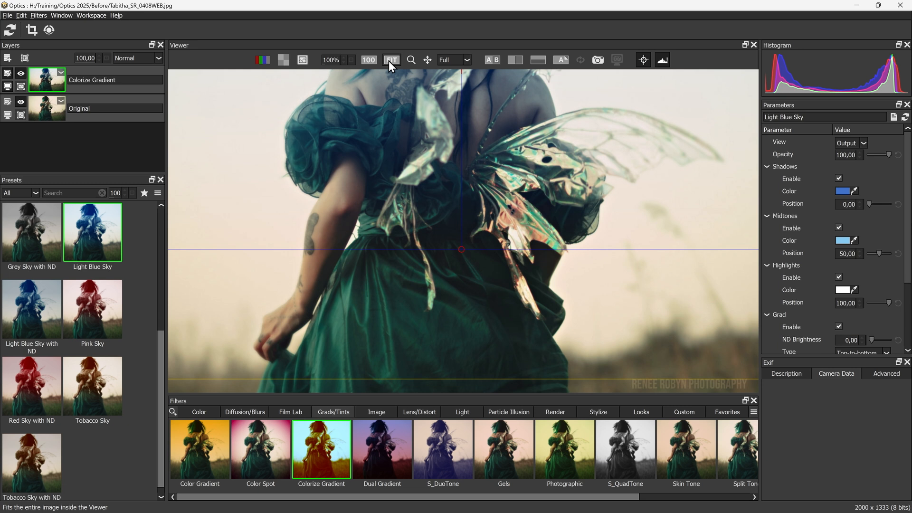
click(492, 59)
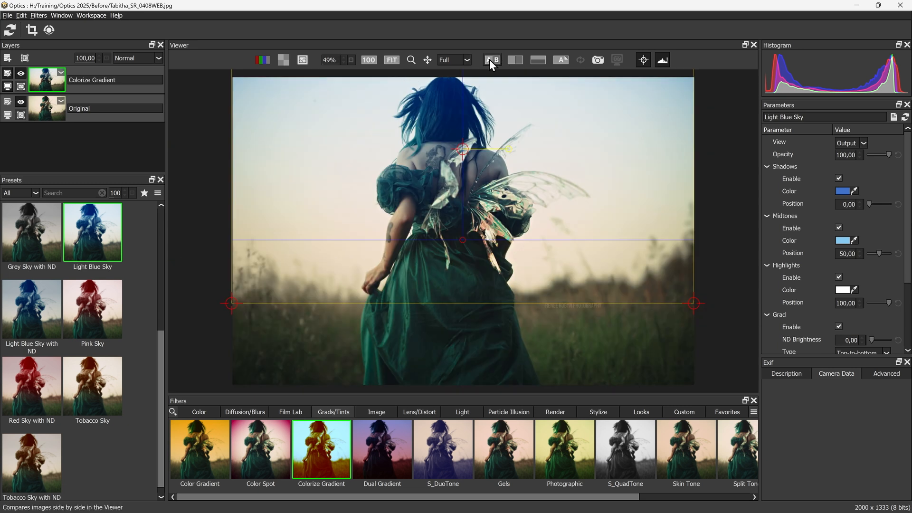
click(491, 59)
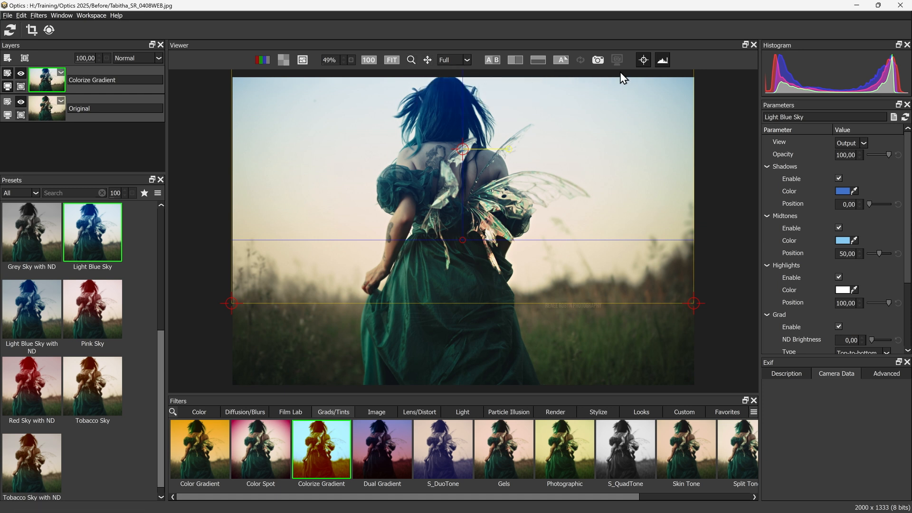
mouse_move(823, 88)
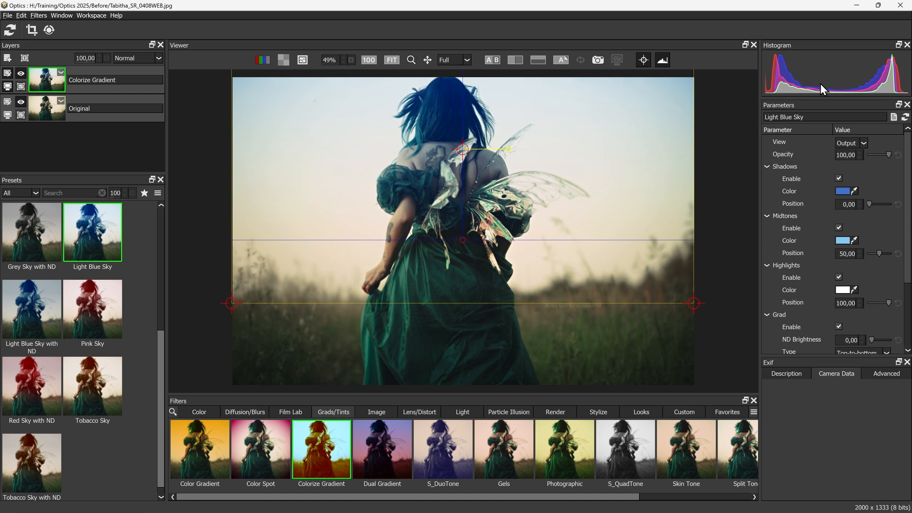
mouse_move(874, 82)
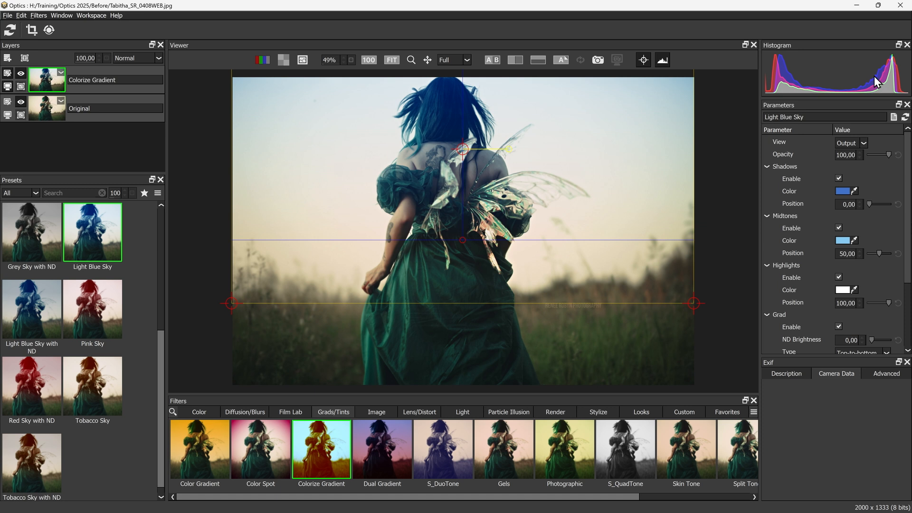
mouse_move(802, 86)
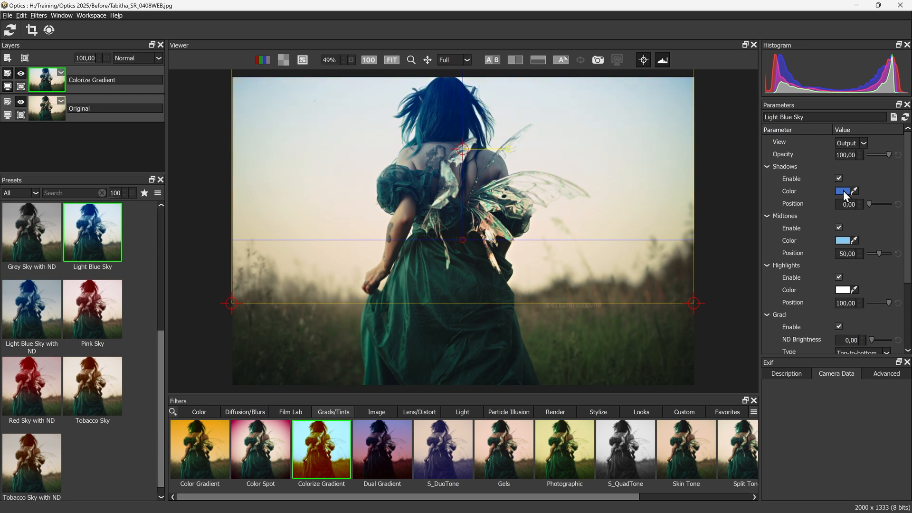
- Set the gradient's Shadows Color to crimson red #c8173d, turning the fairy's hair red
click(843, 191)
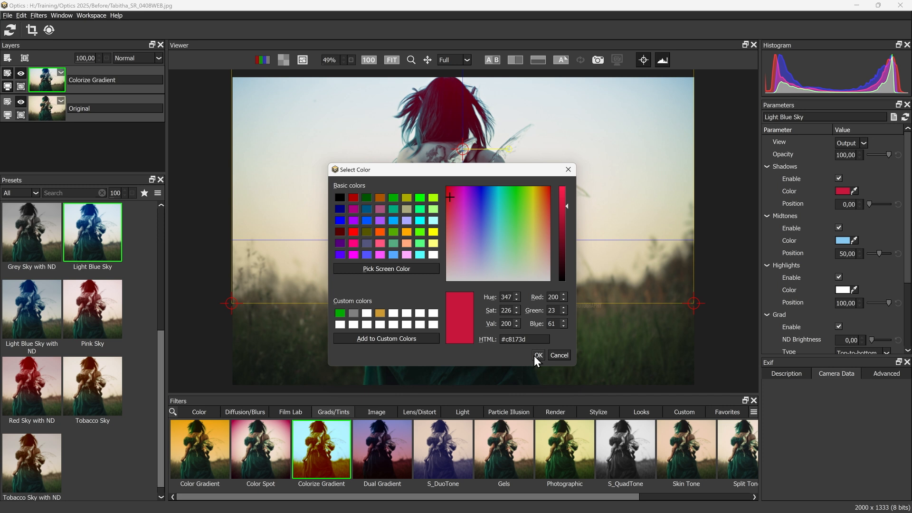
click(537, 356)
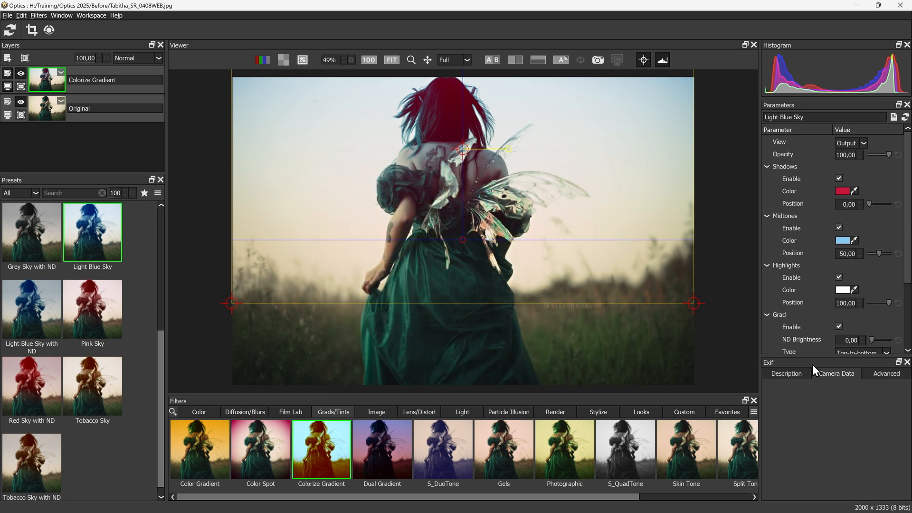
mouse_move(836, 373)
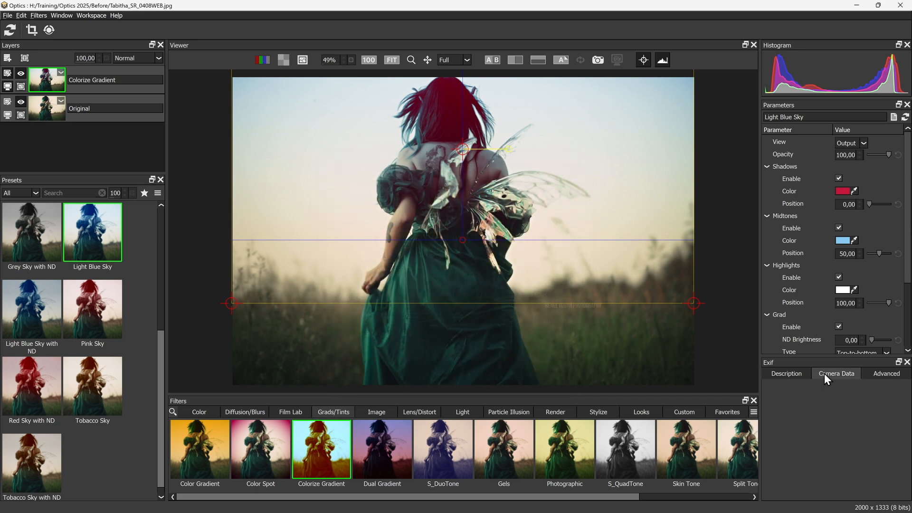
click(785, 372)
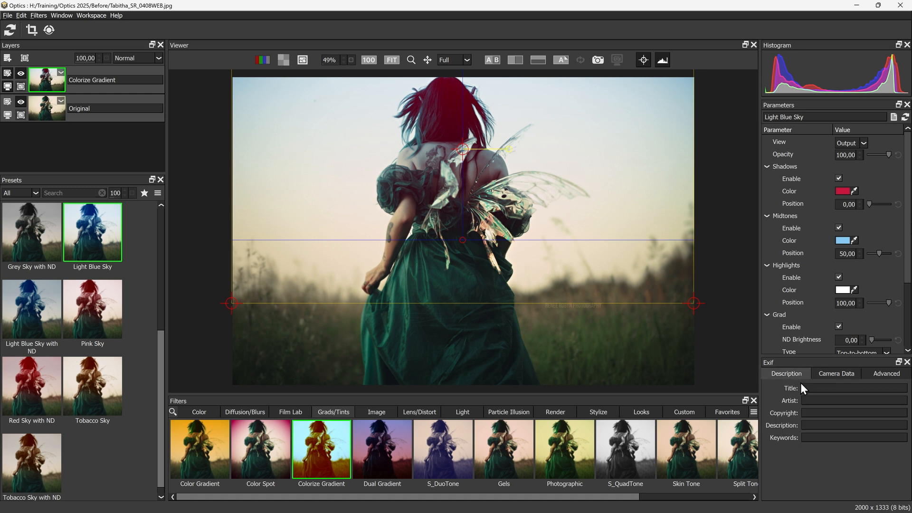
mouse_move(795, 411)
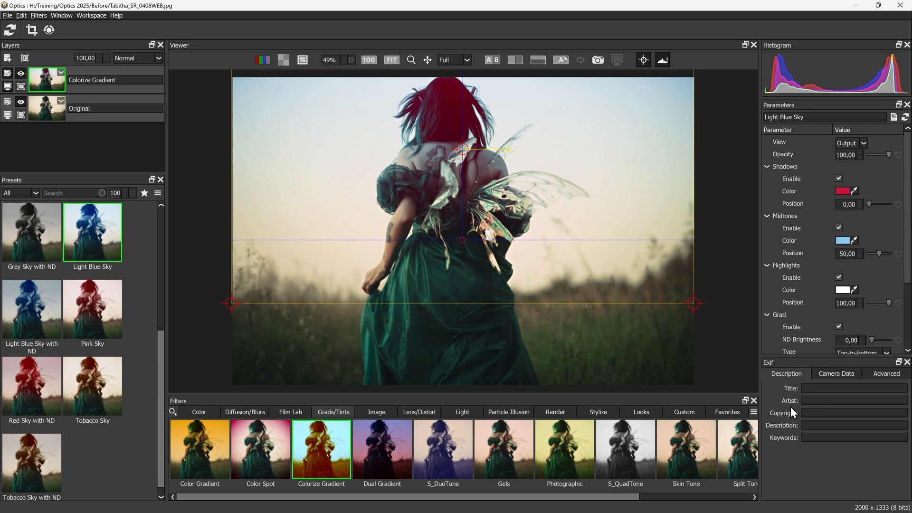
mouse_move(791, 446)
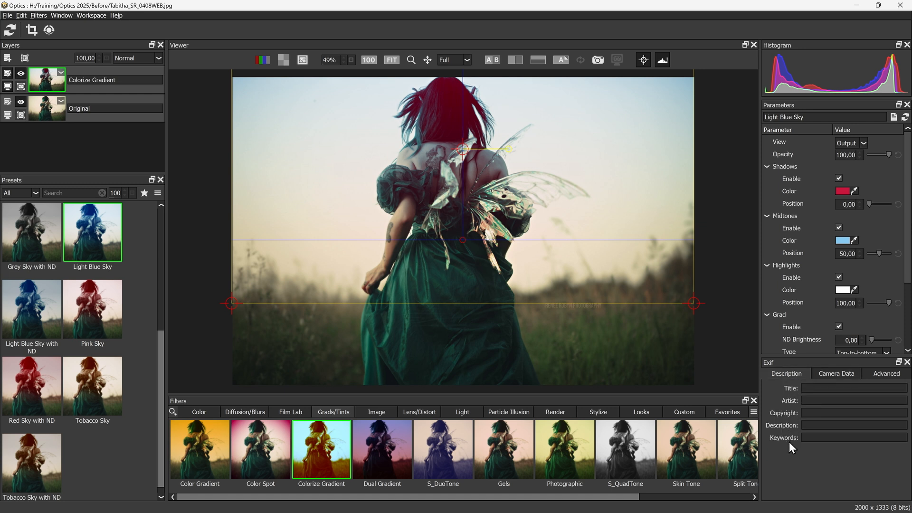
click(836, 372)
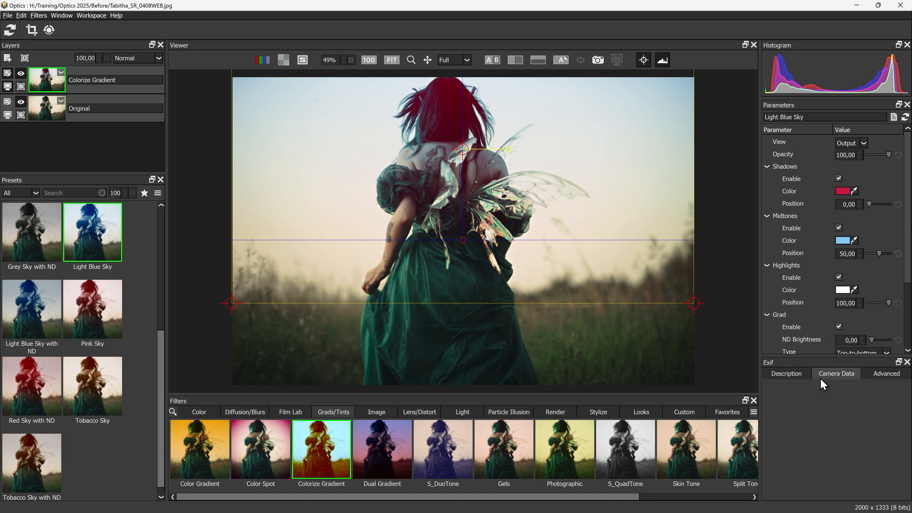
mouse_move(845, 355)
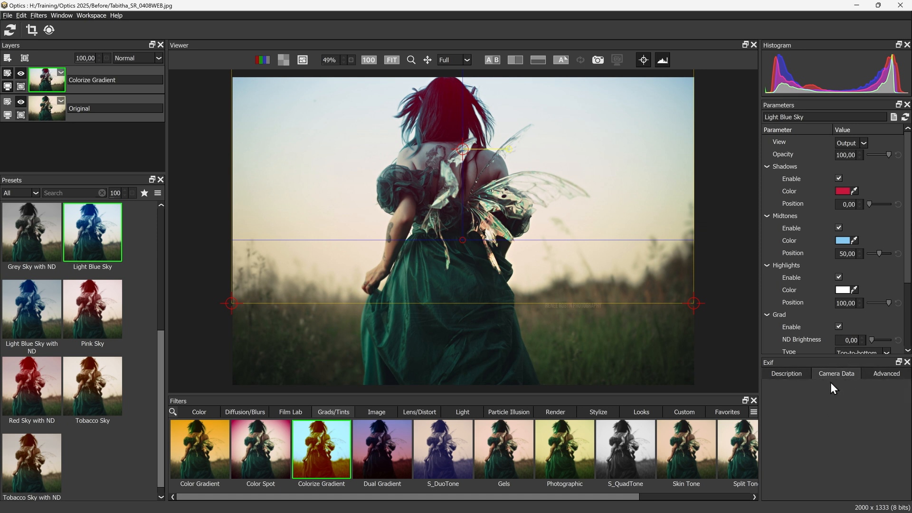
mouse_move(828, 418)
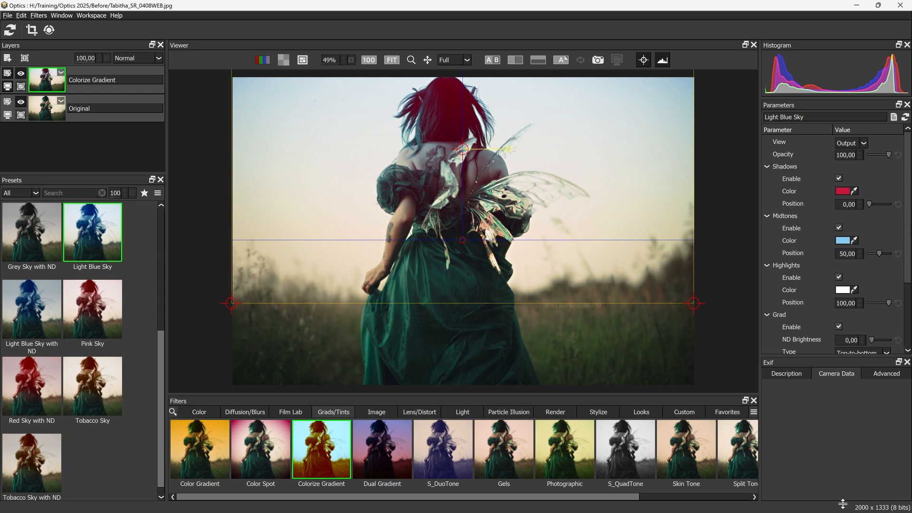
mouse_move(835, 368)
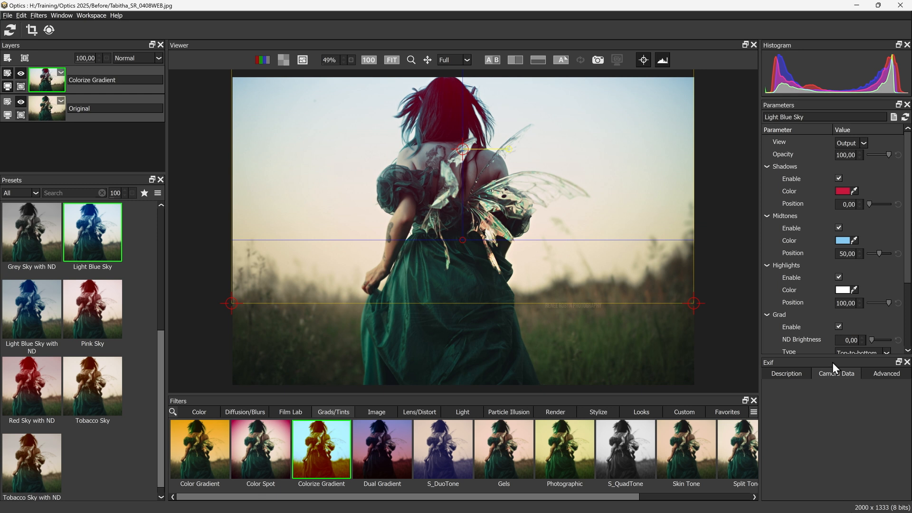